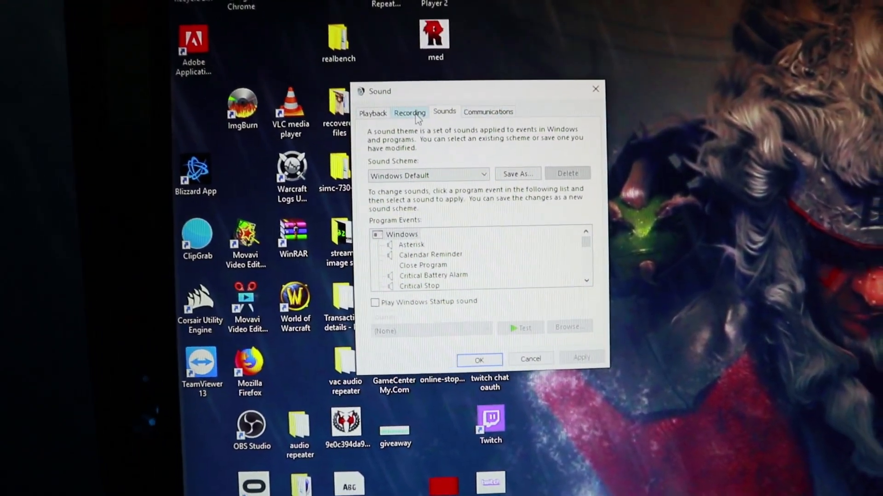
Show the Recording devices and bring up the Blue Snowball microphone's properties.
left_click(408, 113)
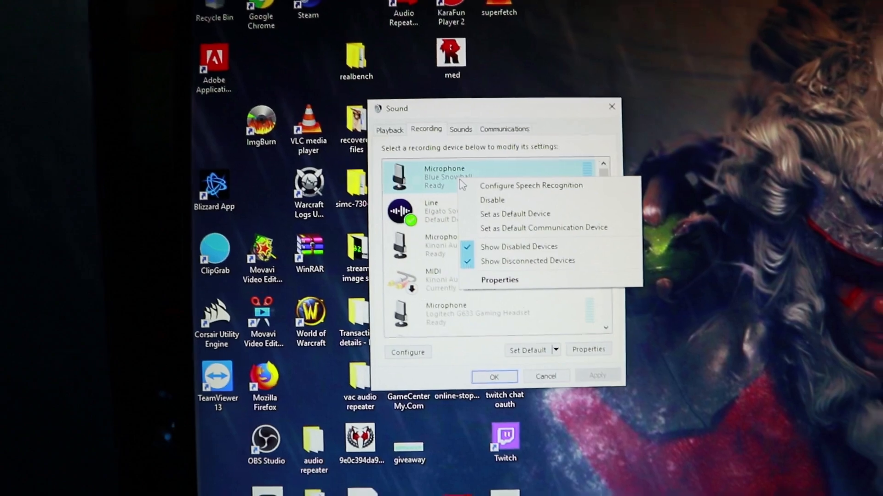
left_click(498, 279)
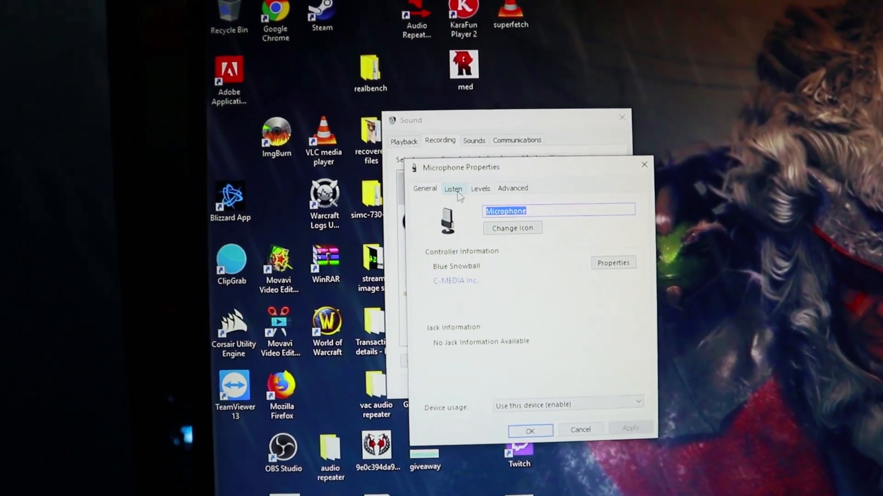
Go to the microphone's Listen settings to enable listening through HD60 S.
left_click(452, 187)
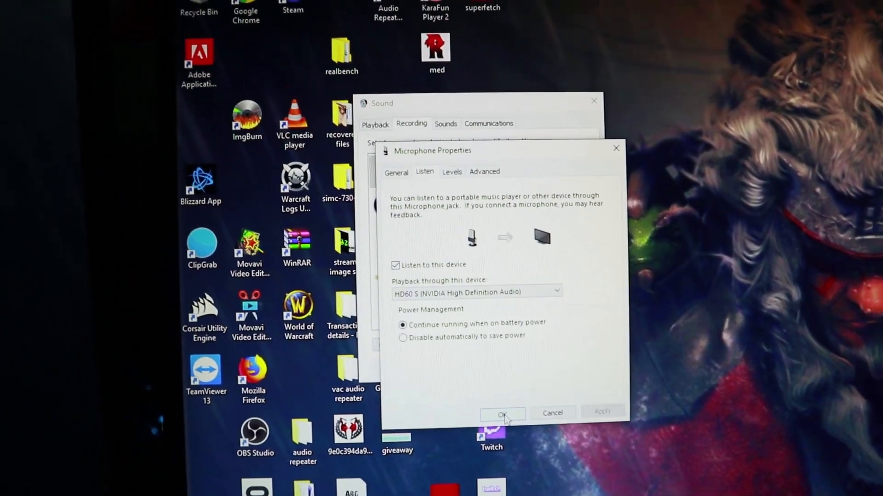
Save with OK, reopen the Blue Snowball's properties and keep HD60 S as playback.
left_click(502, 414)
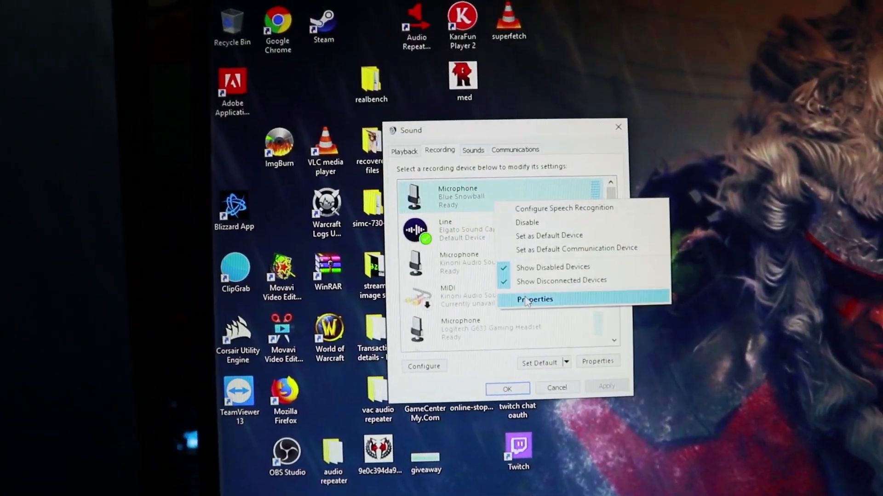
left_click(533, 299)
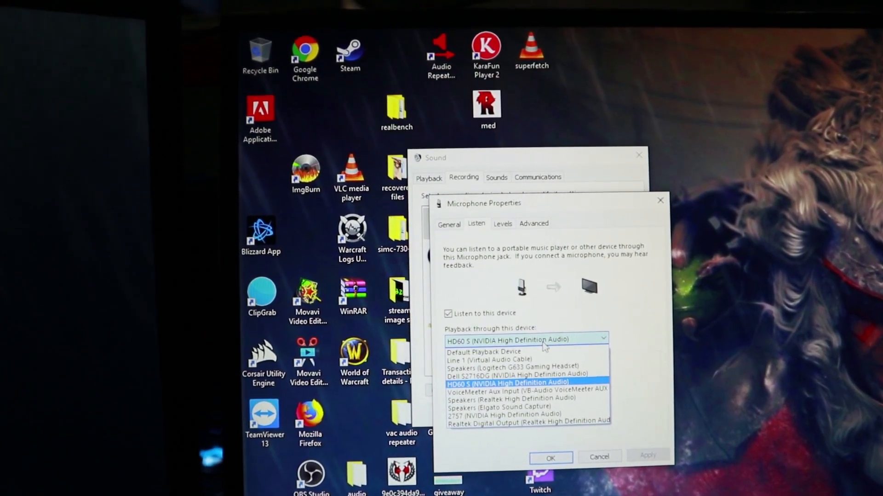
left_click(506, 382)
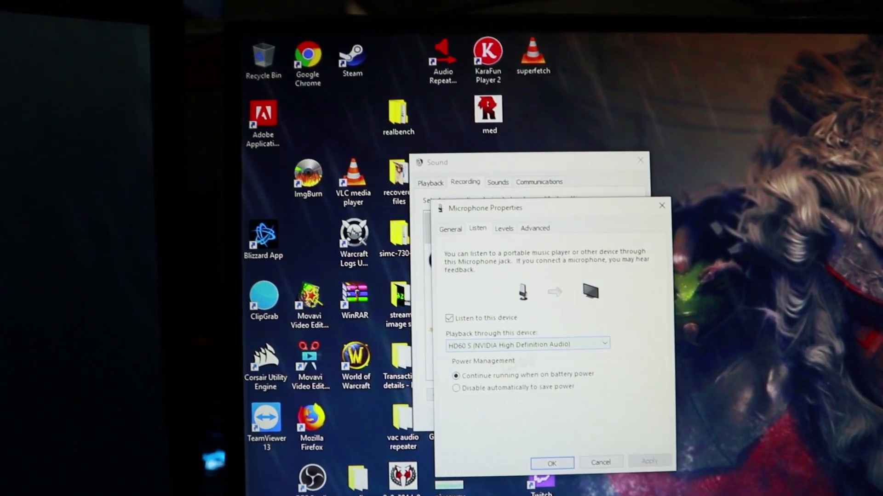